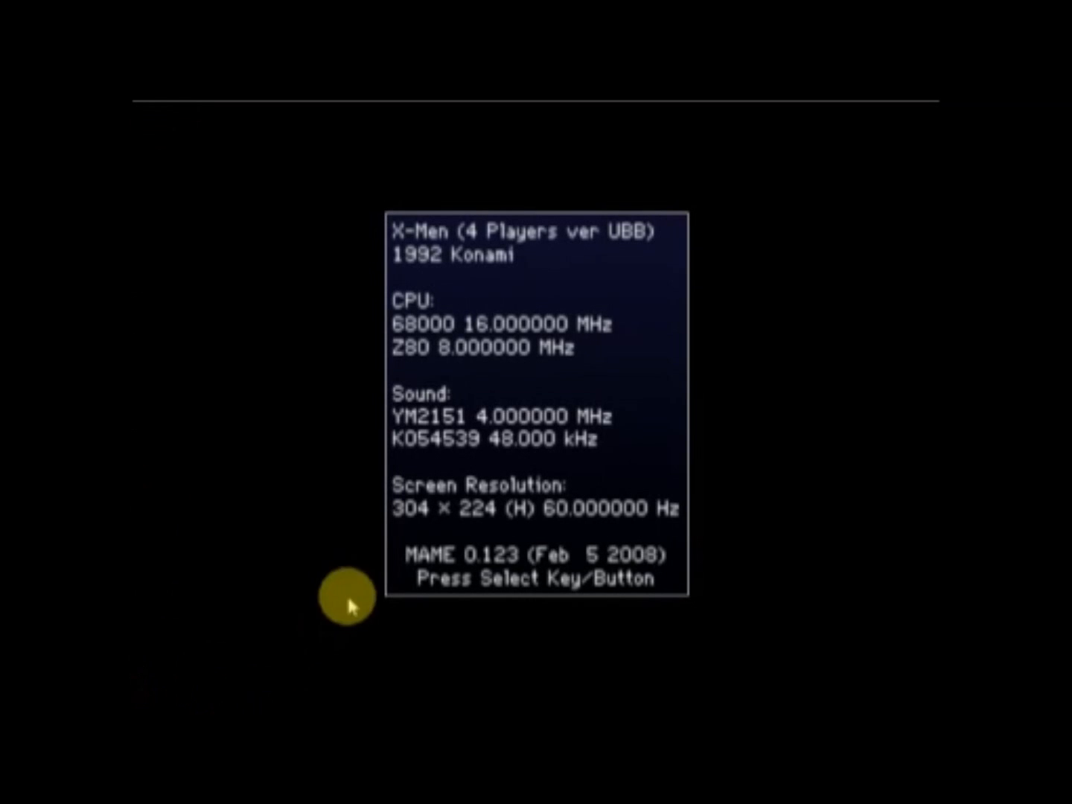
mouse_move(610, 492)
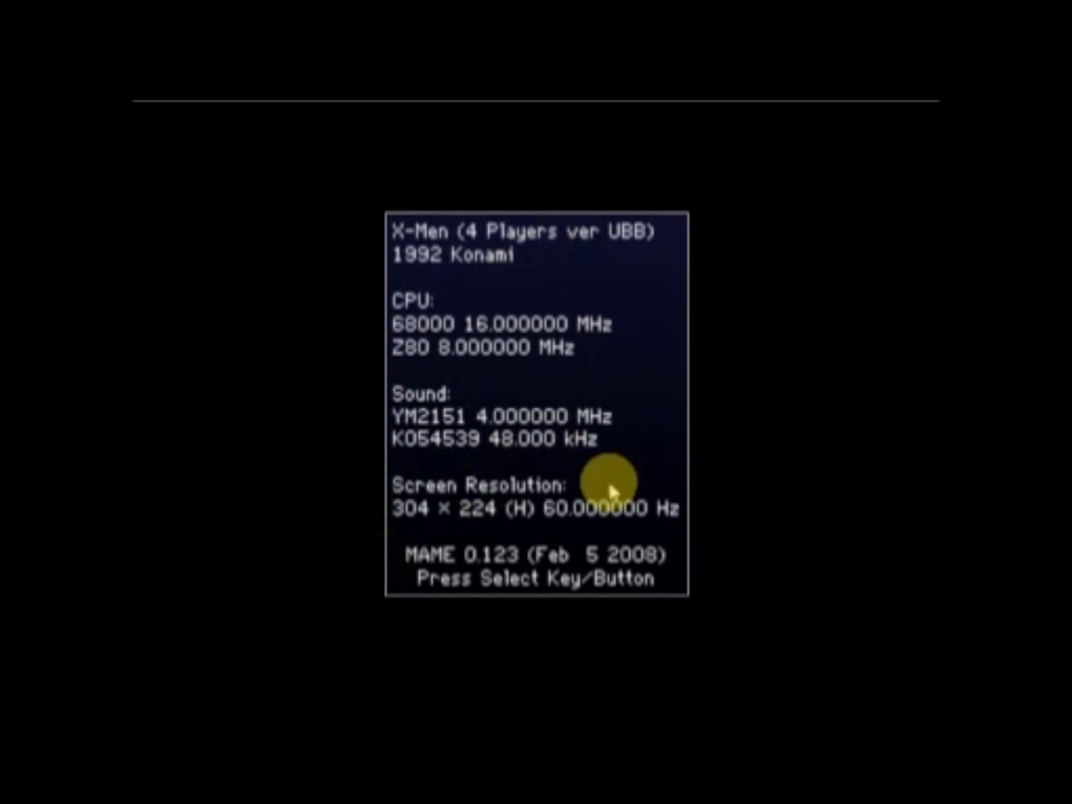
mouse_move(461, 401)
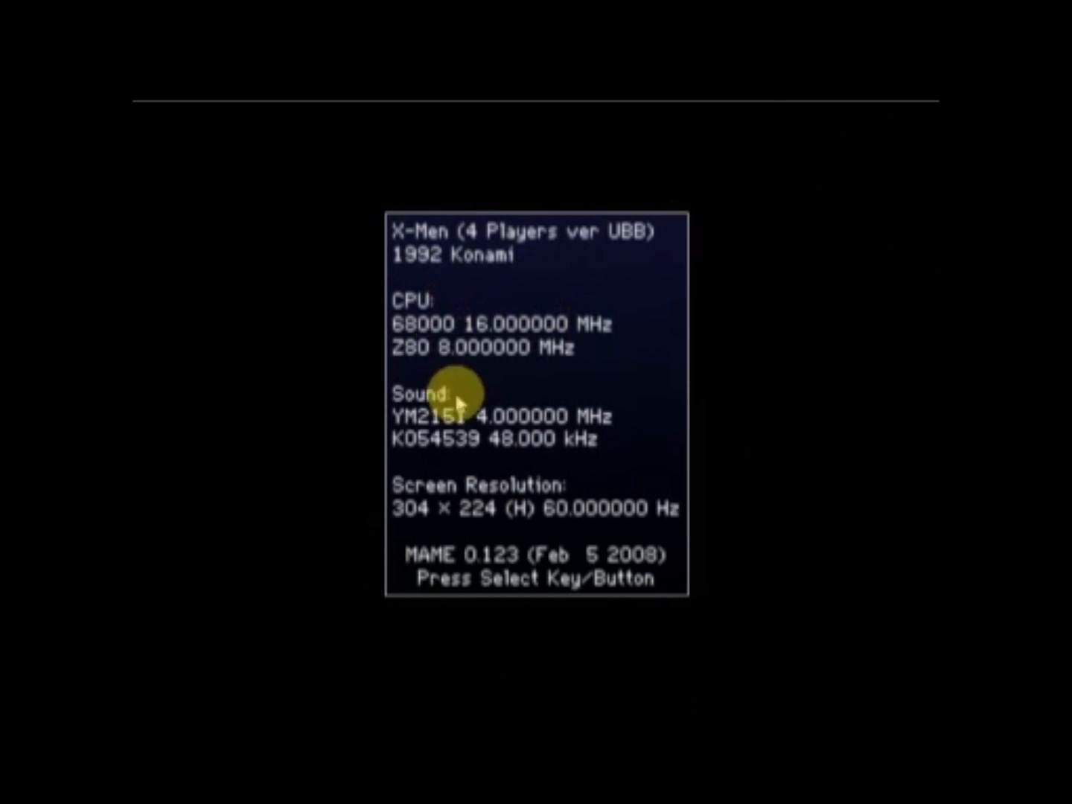
mouse_move(840, 192)
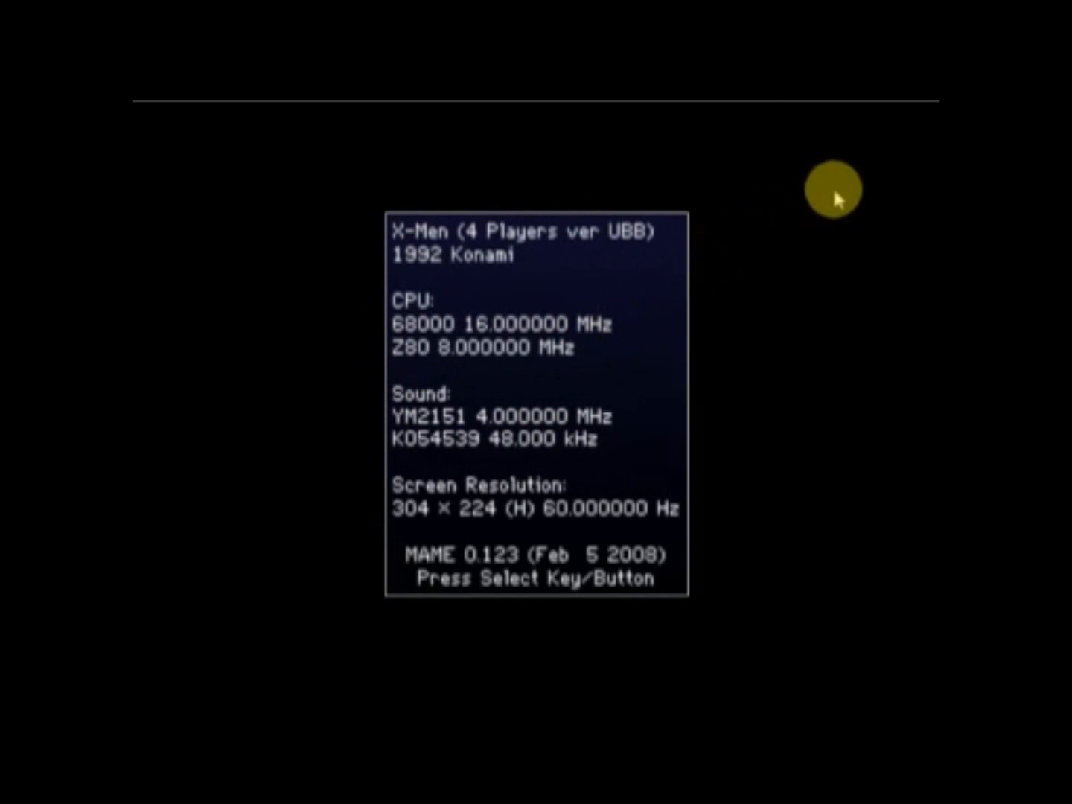